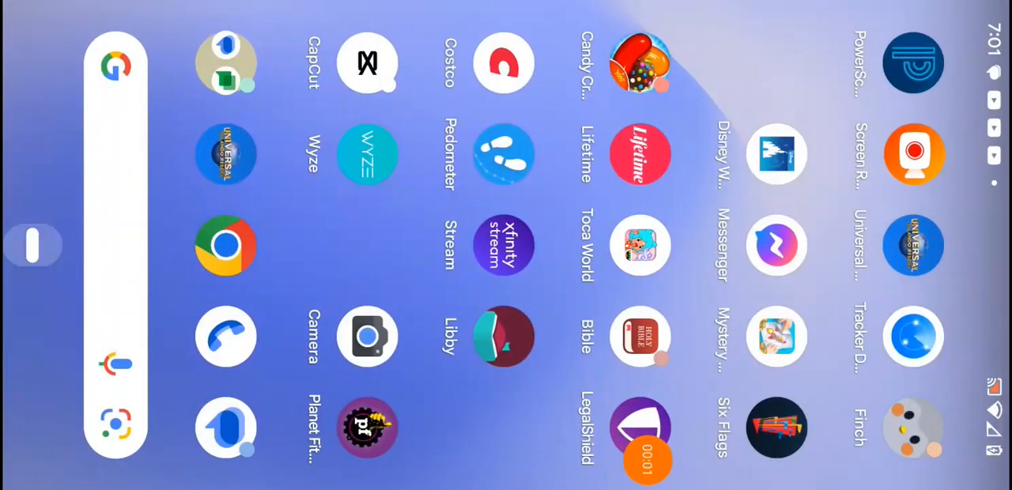
Step: Launch Toca World from the home screen into the house with three characters
{"action": "left_click", "coordinate": [640, 245]}
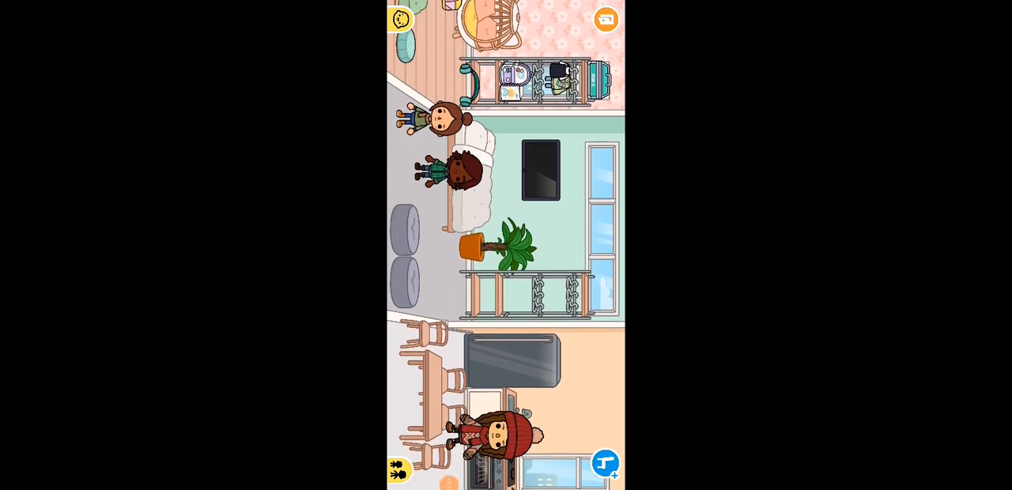
{"action": "scroll", "scroll_direction": "down", "scroll_amount": 3}
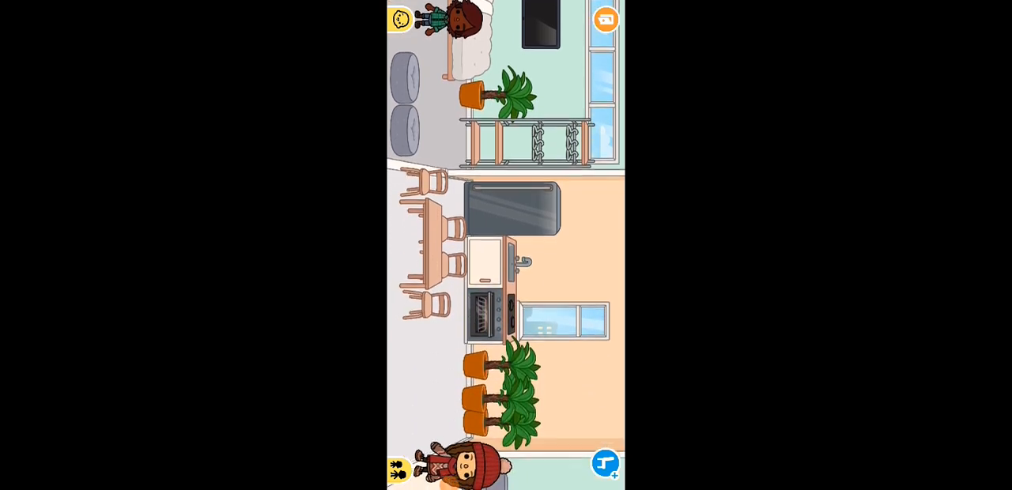
{"action": "scroll", "scroll_direction": "down", "scroll_amount": 3}
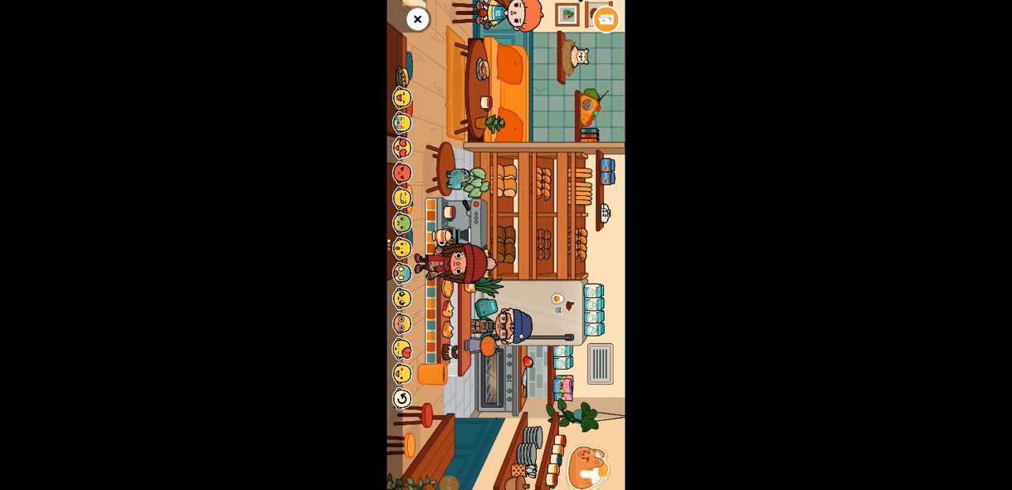
Step: Bring the red-hatted character into the café near the counter of baked goods
{"action": "left_click", "coordinate": [418, 19]}
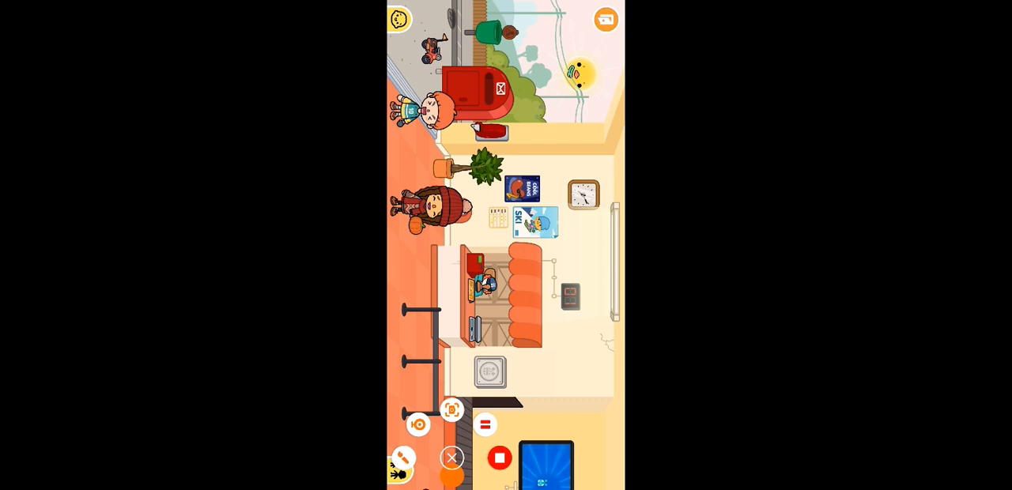
Step: Move on to the shop and cycle the shelves through several batches, including rainbow items
{"action": "left_click", "coordinate": [400, 19]}
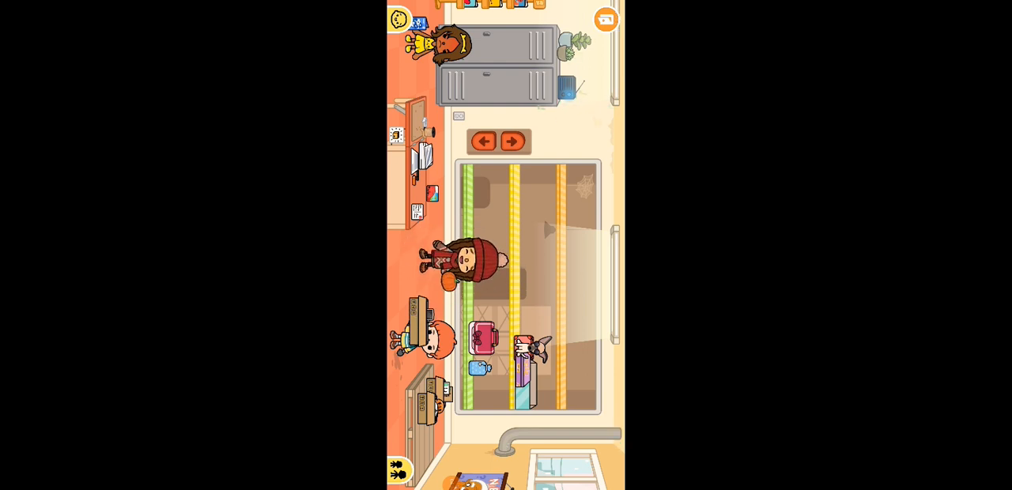
{"action": "left_click", "coordinate": [512, 141]}
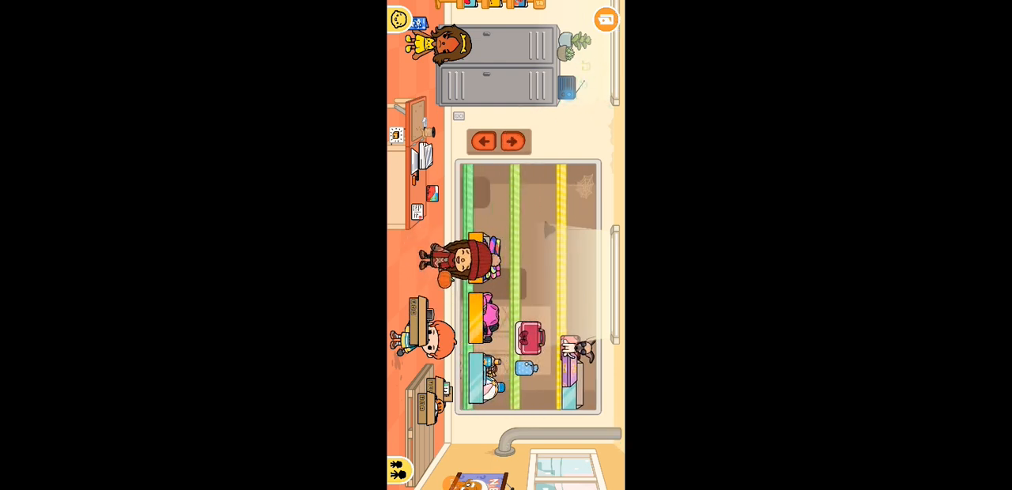
{"action": "left_click", "coordinate": [513, 141]}
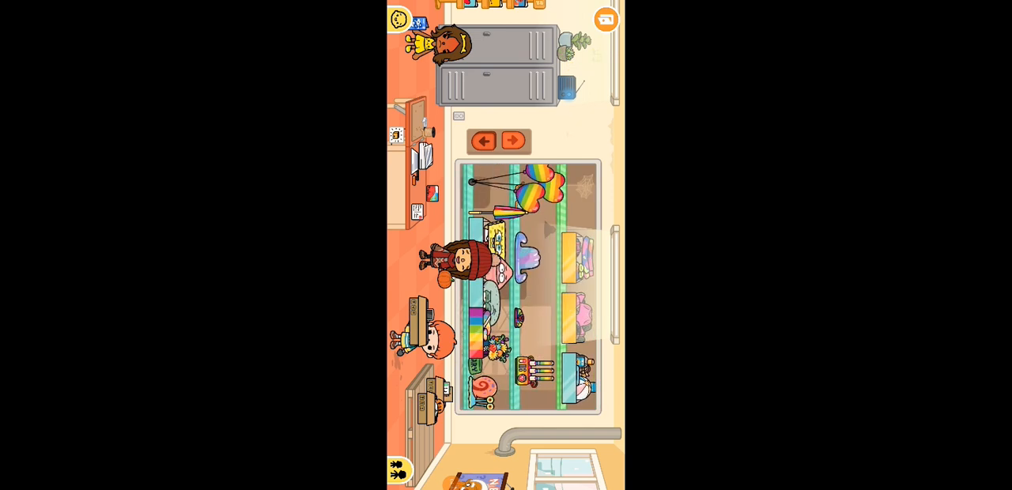
{"action": "left_click", "coordinate": [512, 139]}
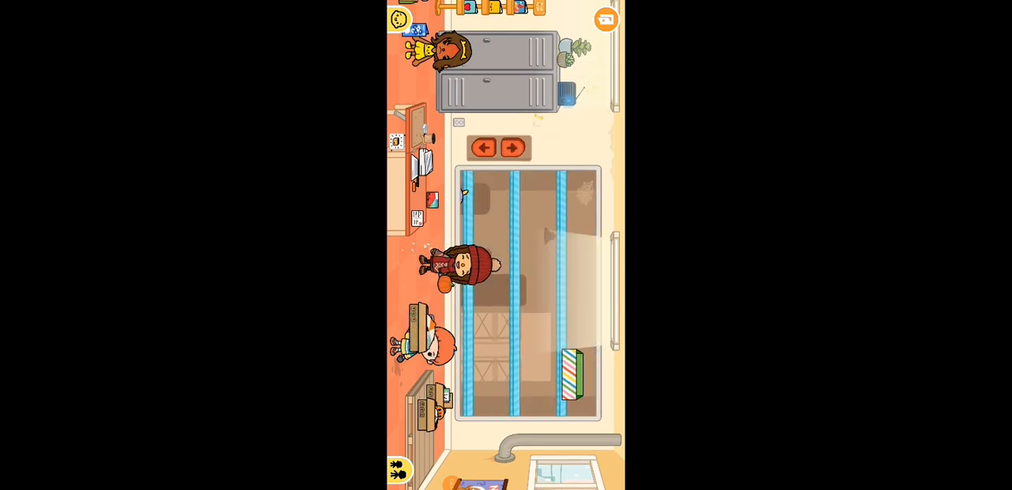
{"action": "left_click", "coordinate": [513, 149]}
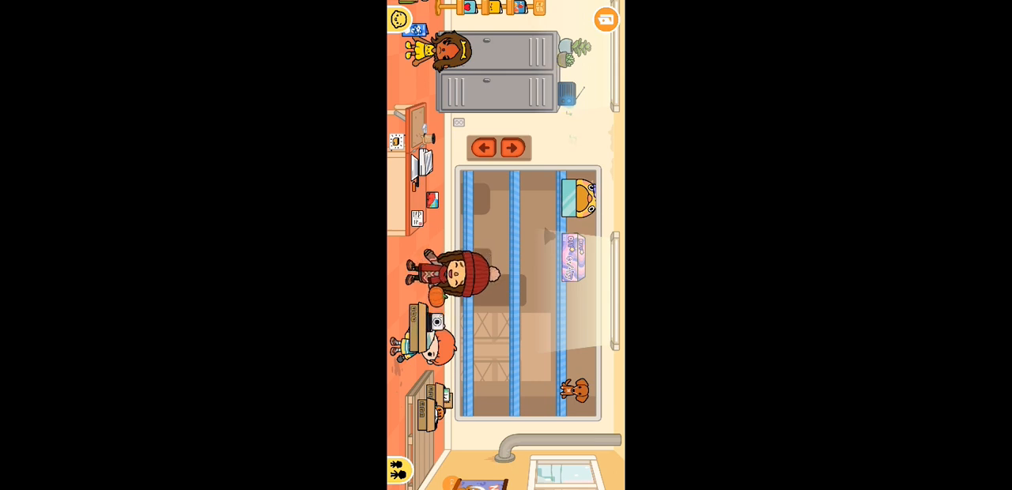
{"action": "left_click", "coordinate": [512, 149]}
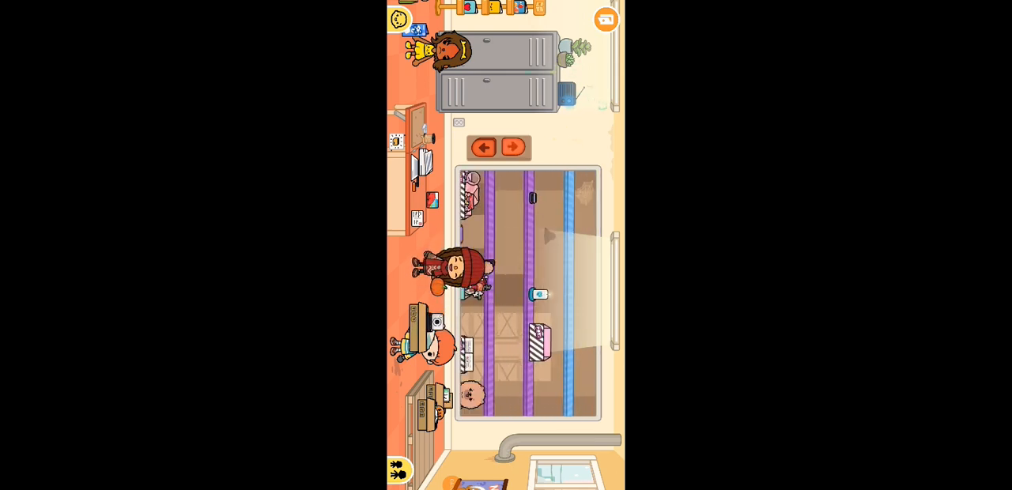
{"action": "left_click", "coordinate": [513, 148]}
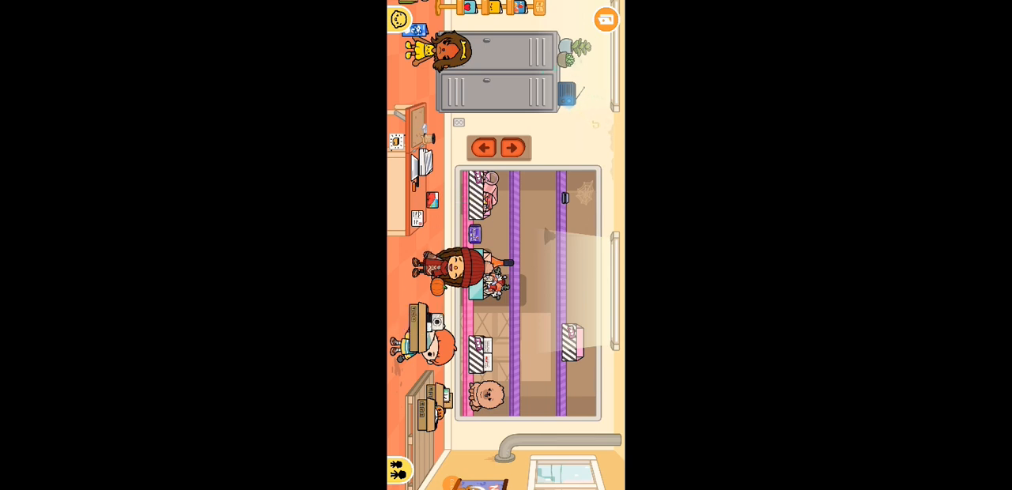
Step: Keep cycling the shelf display through more batches, including fruit, then dismiss the character list
{"action": "left_click", "coordinate": [512, 148]}
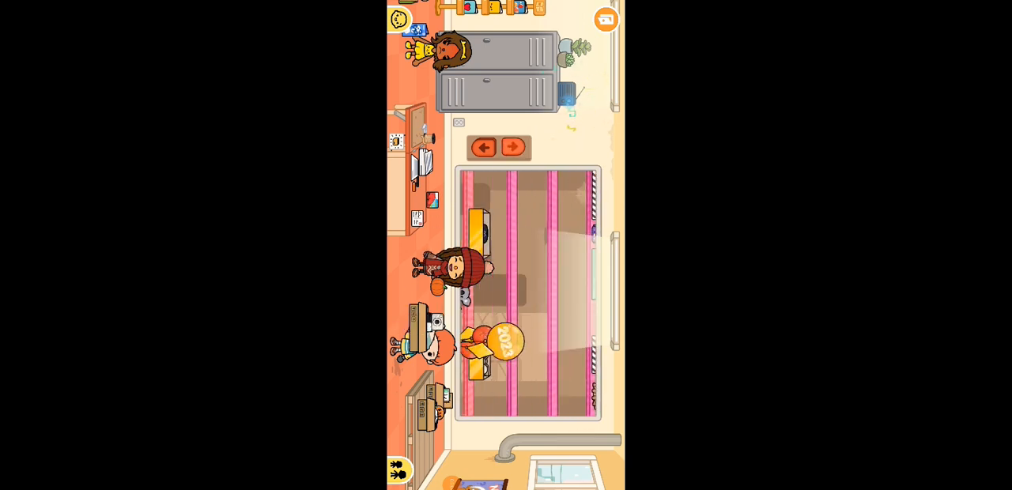
{"action": "left_click", "coordinate": [512, 148]}
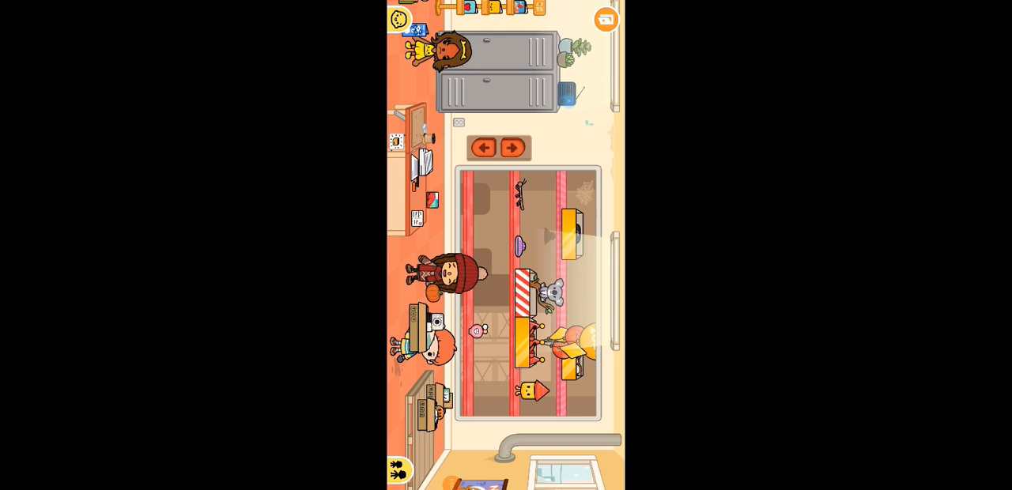
{"action": "left_click", "coordinate": [513, 149]}
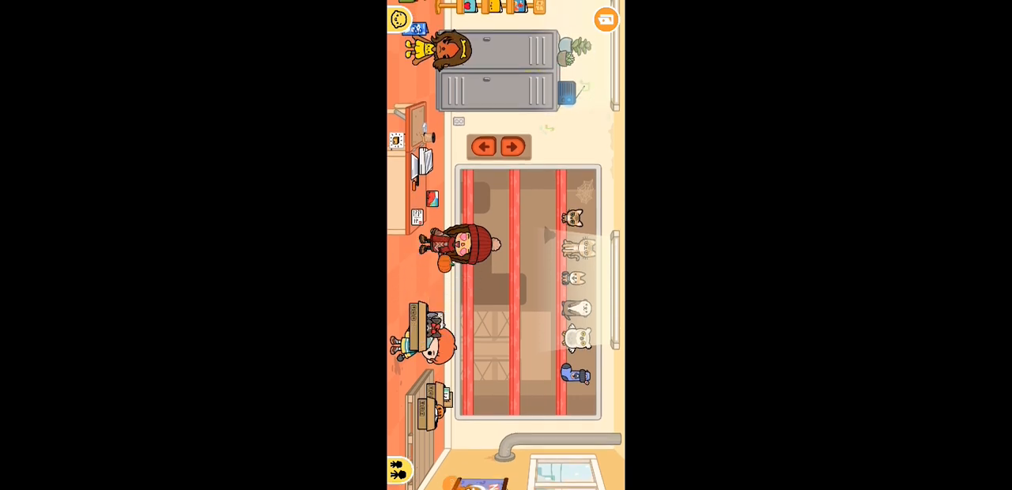
{"action": "left_click", "coordinate": [513, 147]}
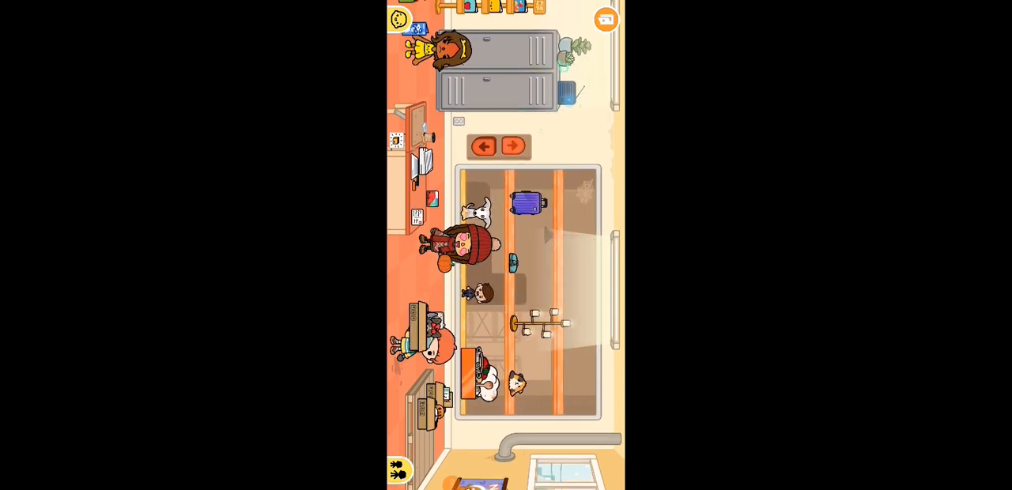
{"action": "left_click", "coordinate": [513, 146]}
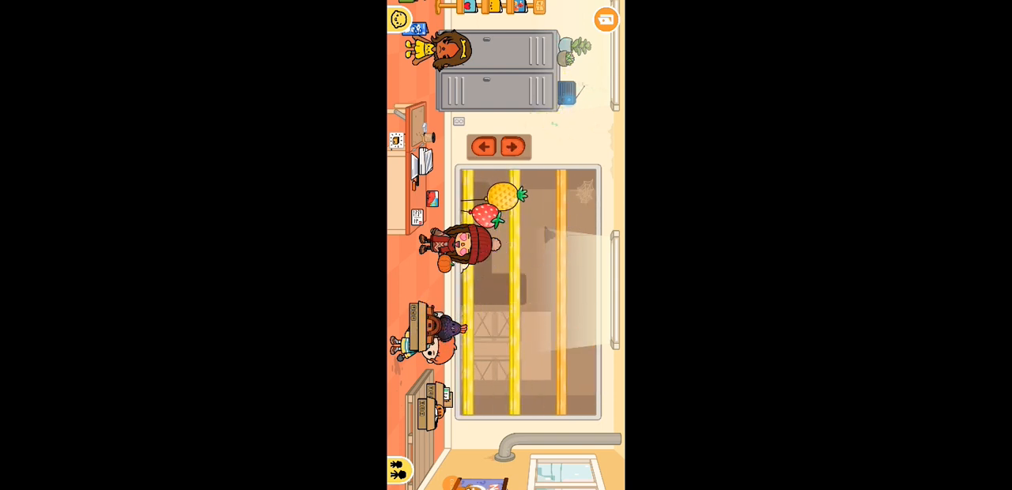
{"action": "left_click", "coordinate": [513, 145]}
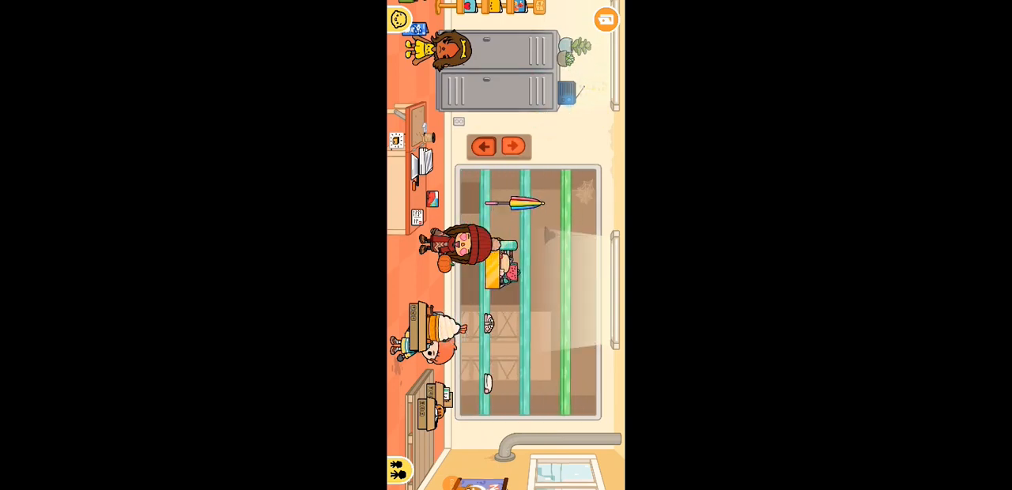
{"action": "left_click", "coordinate": [513, 146]}
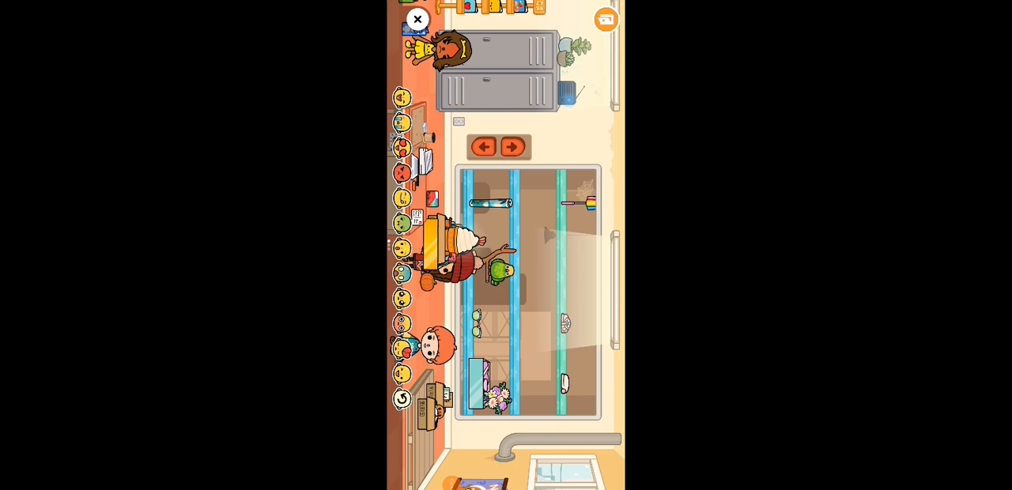
{"action": "left_click", "coordinate": [418, 19]}
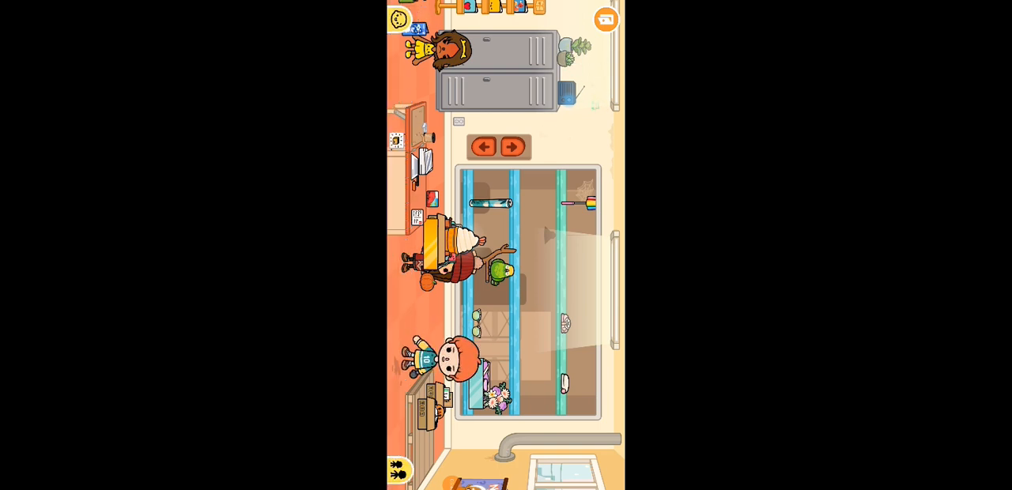